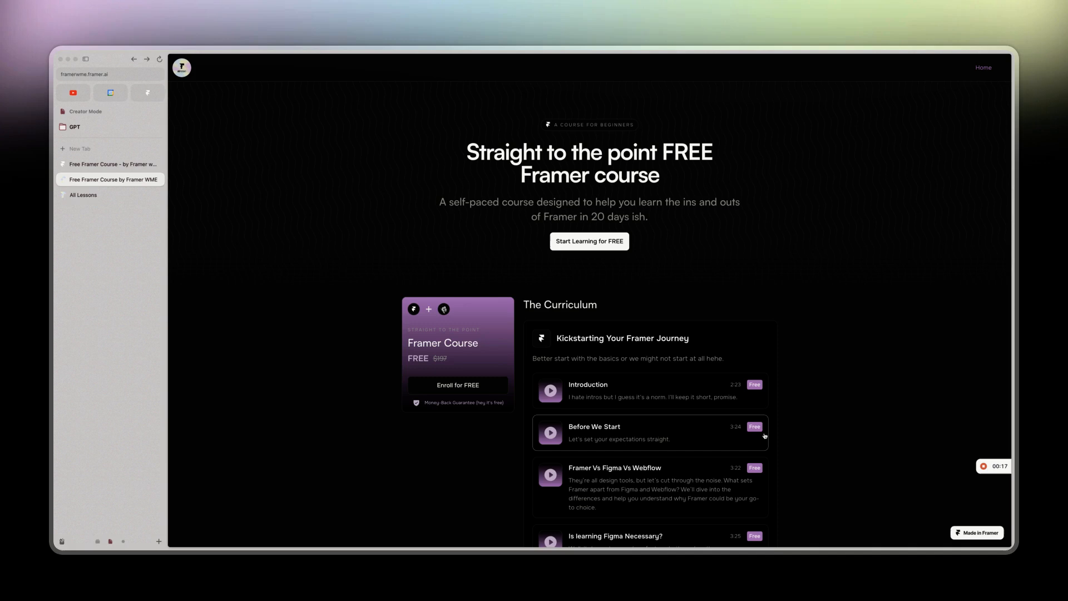
mouse_move(500, 208)
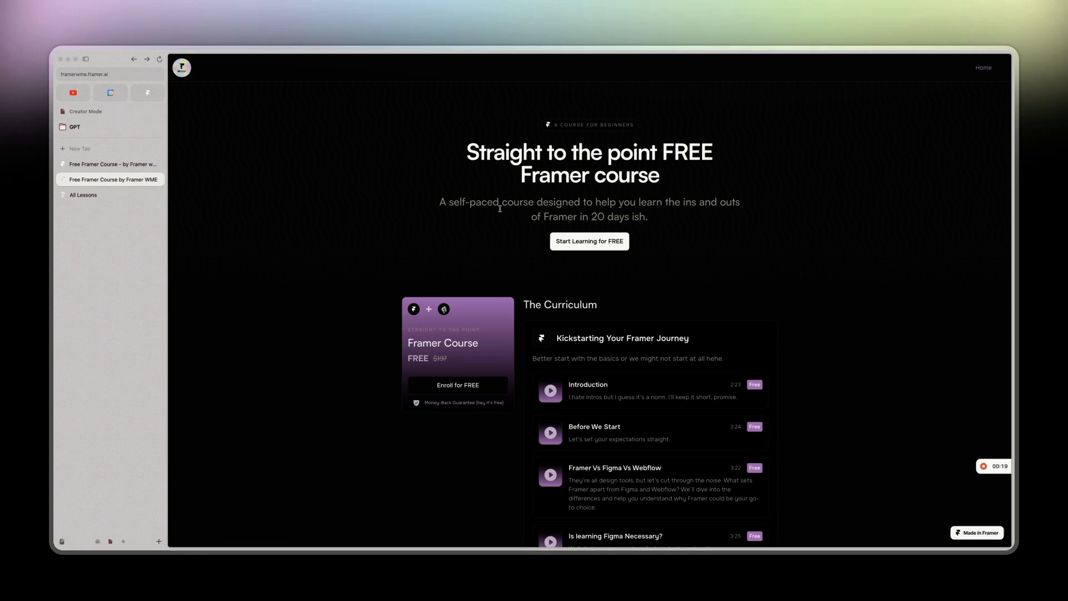
mouse_move(588, 240)
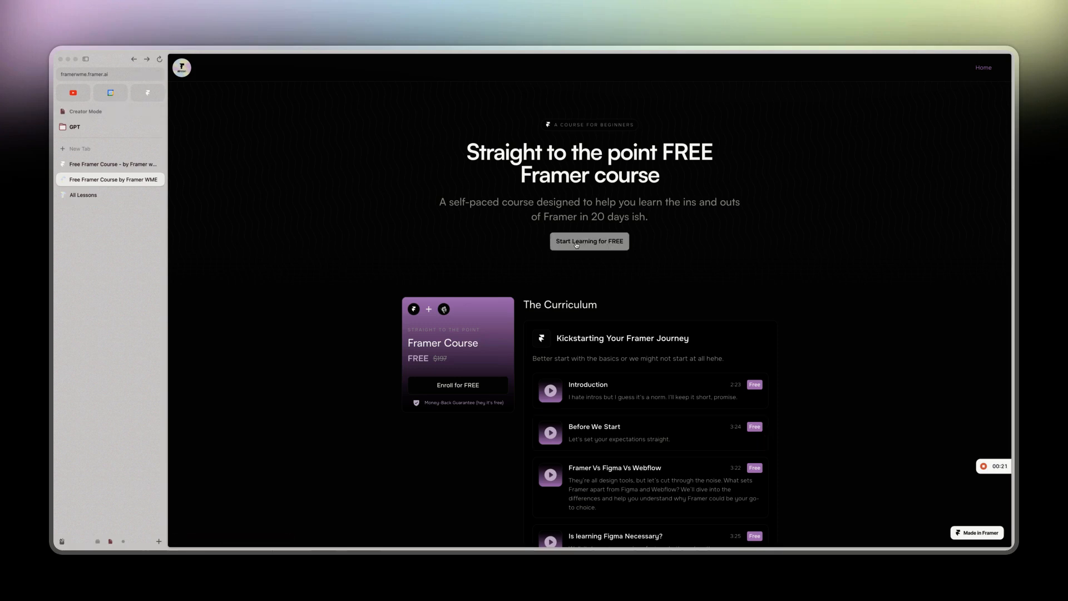
Jump to the curriculum showing the Building Blocks lessons and remaining course sections
left_click(589, 241)
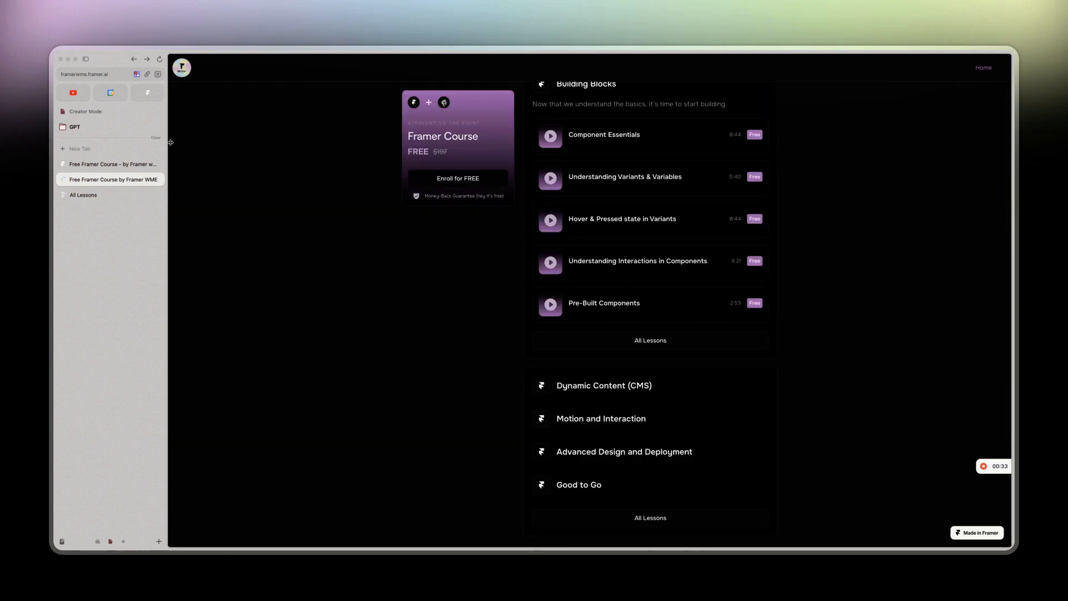
Open the All Lessons page with every lesson grouped by section
left_click(83, 195)
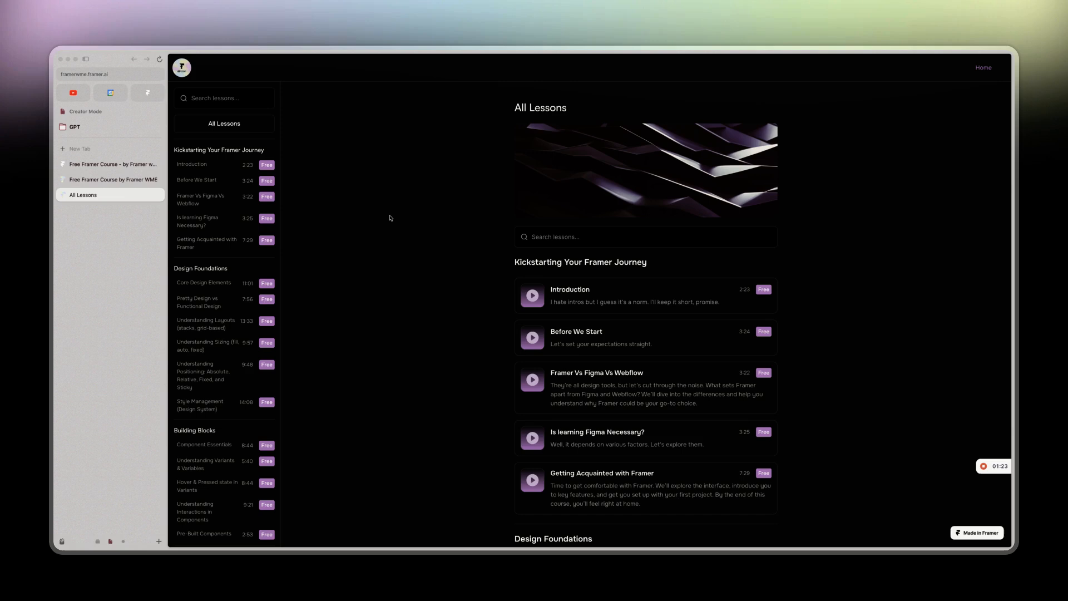
scroll("down", 3)
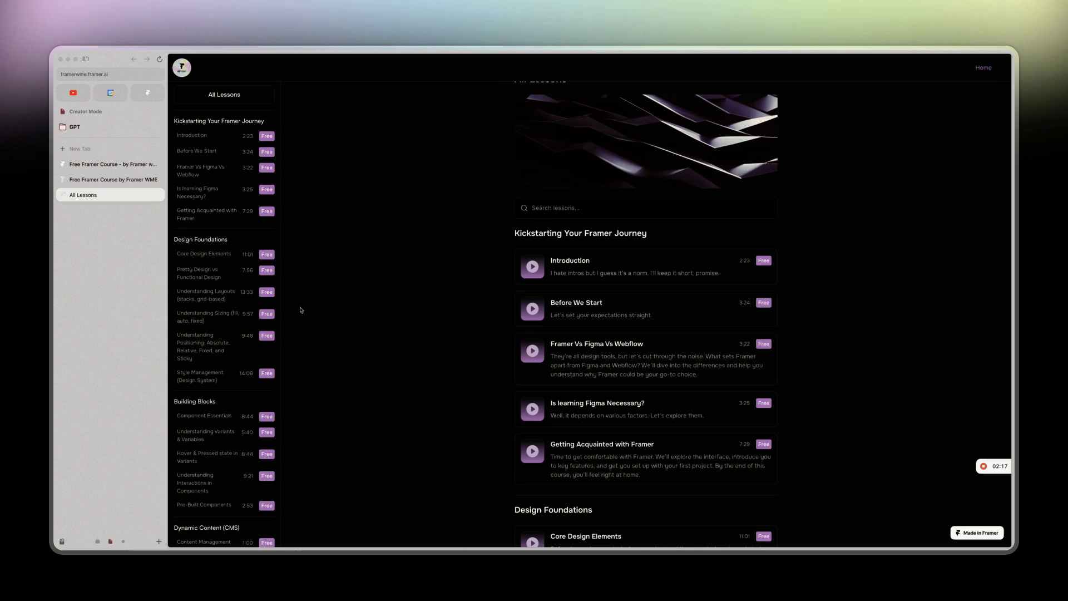
scroll("down", 3)
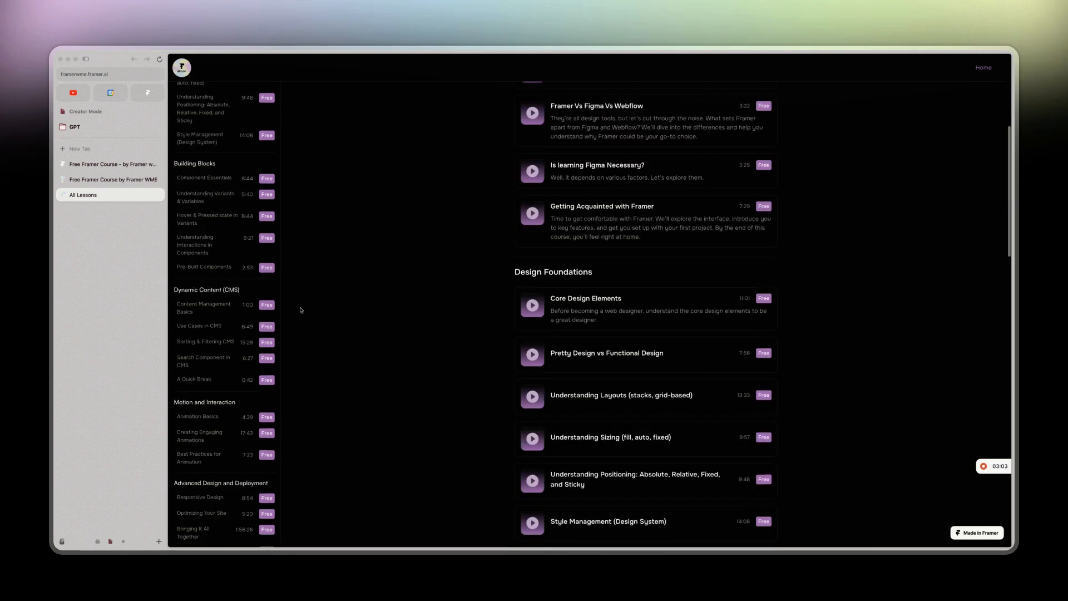
scroll("down", 3)
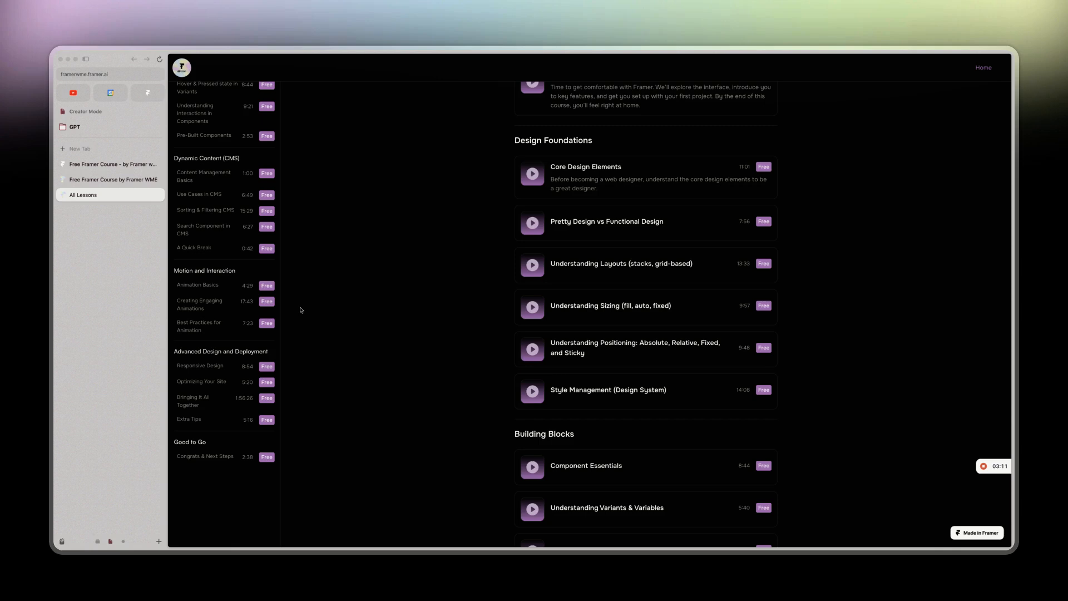
scroll("up", 3)
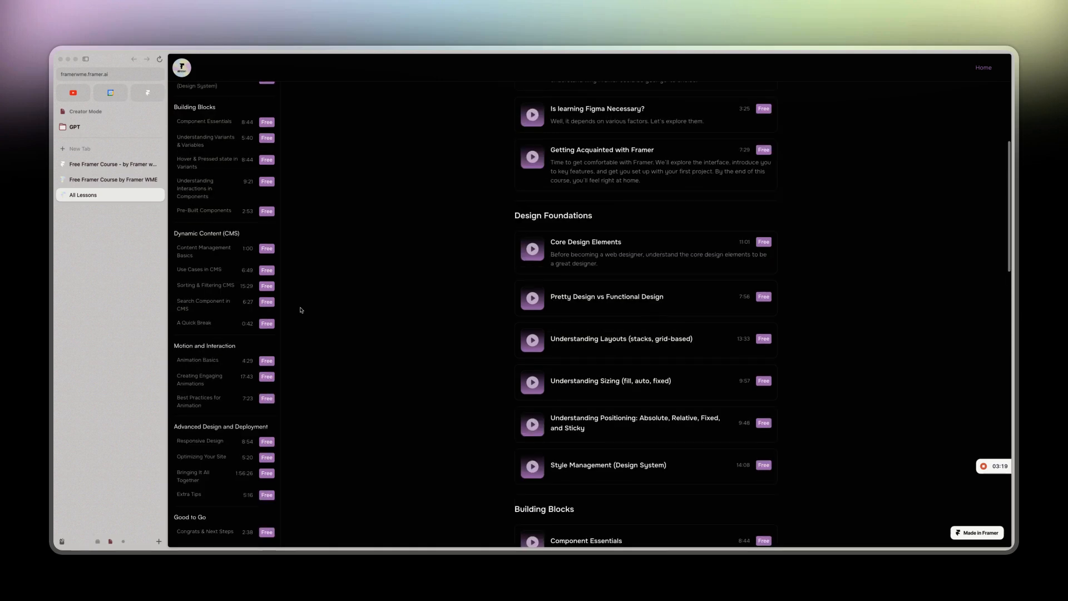
scroll("up", 3)
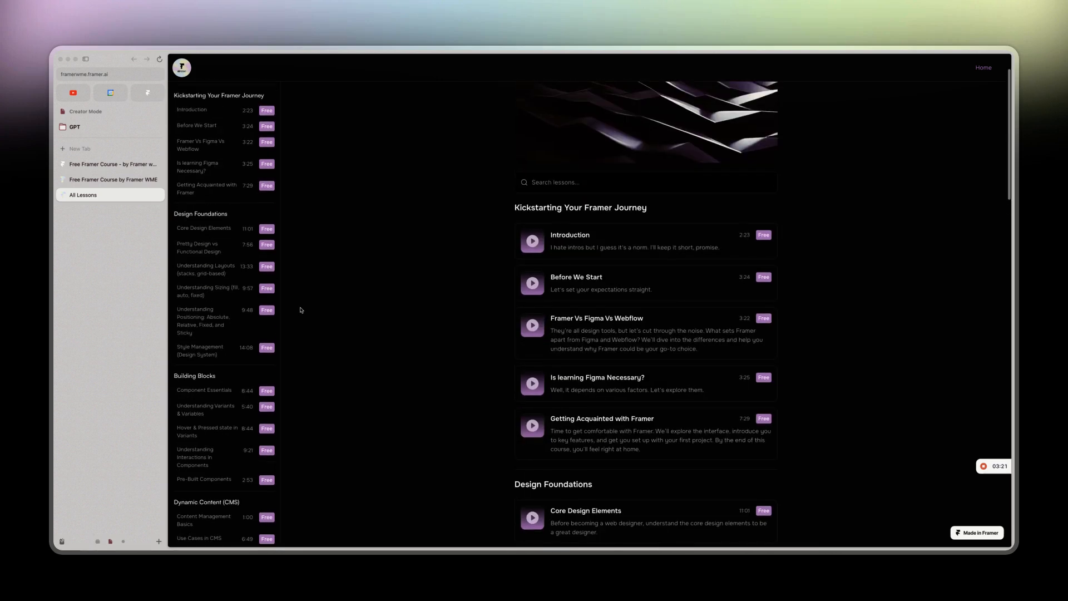
scroll("down", 3)
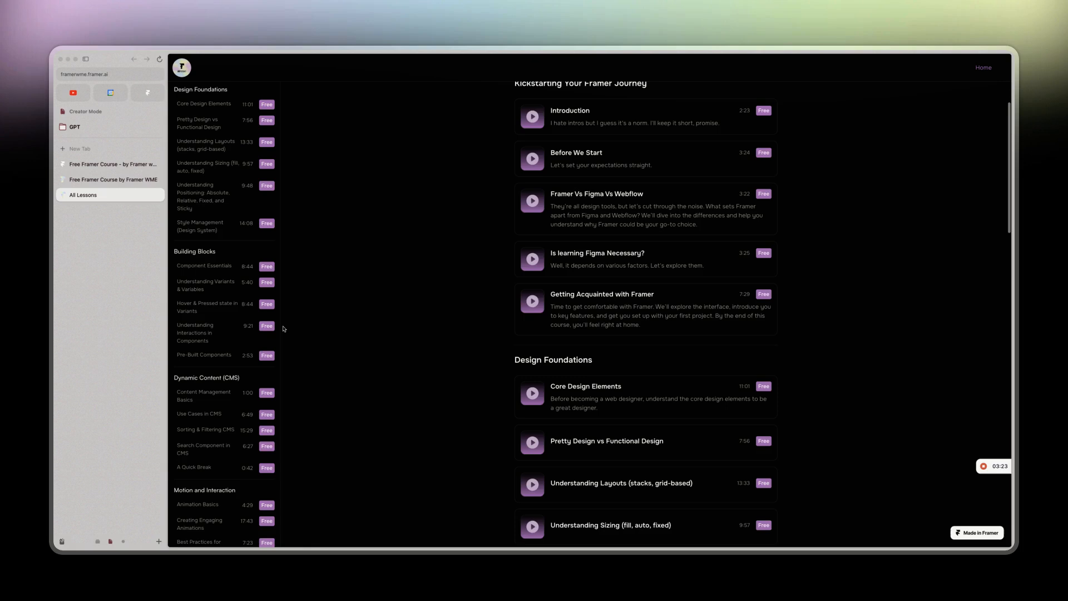
scroll("down", 3)
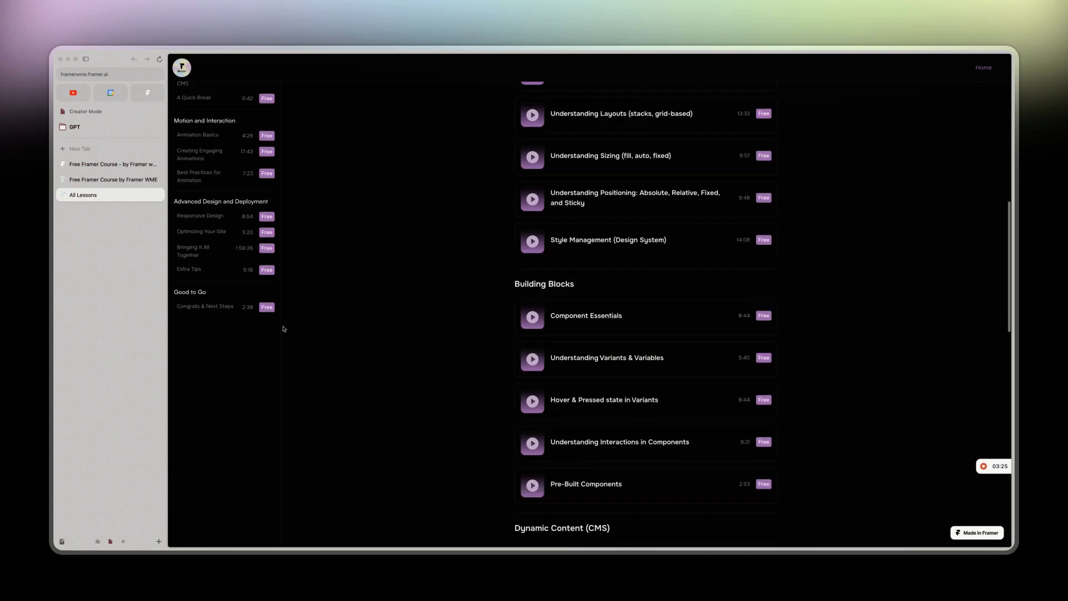
scroll("down", 3)
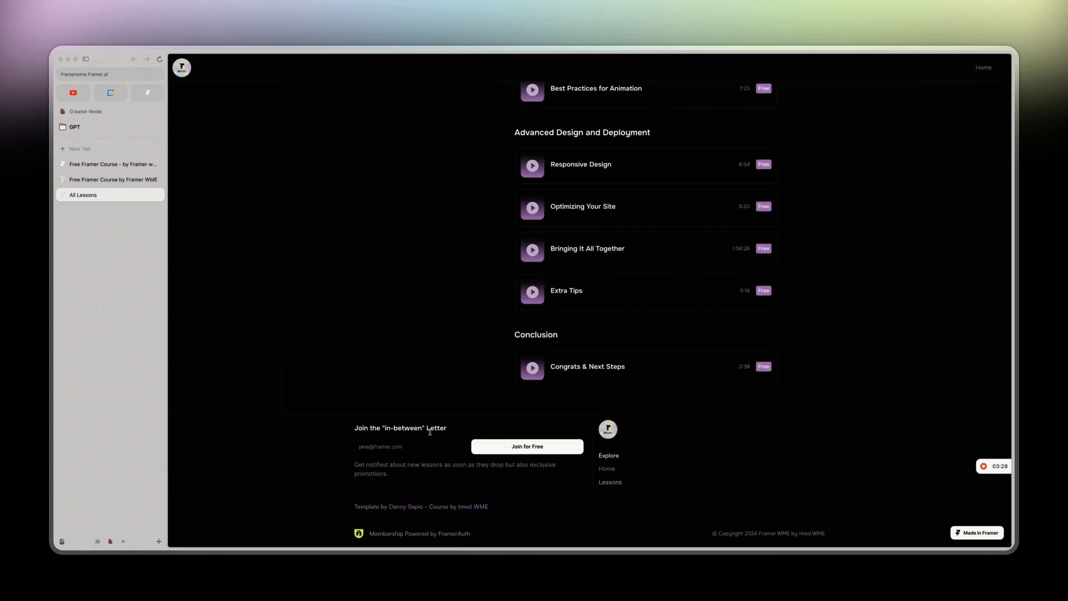
mouse_move(407, 403)
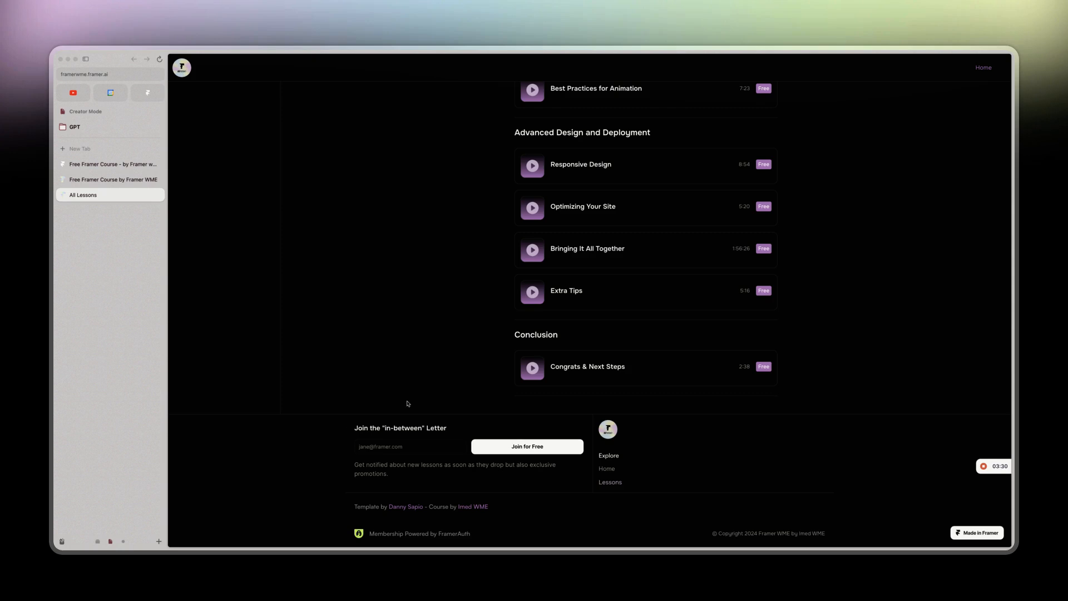
scroll("up", 3)
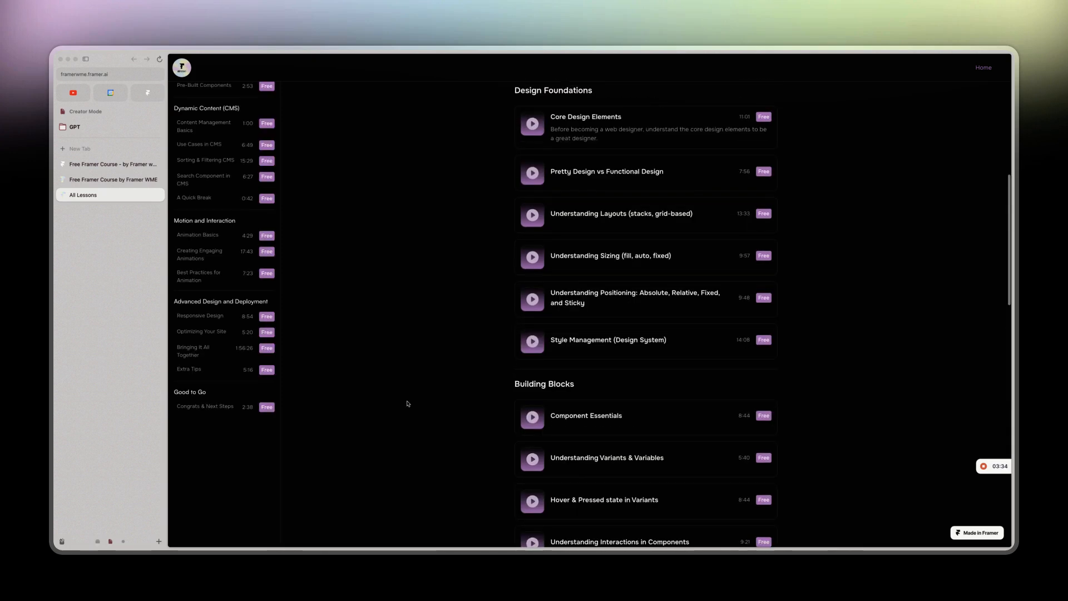
scroll("up", 3)
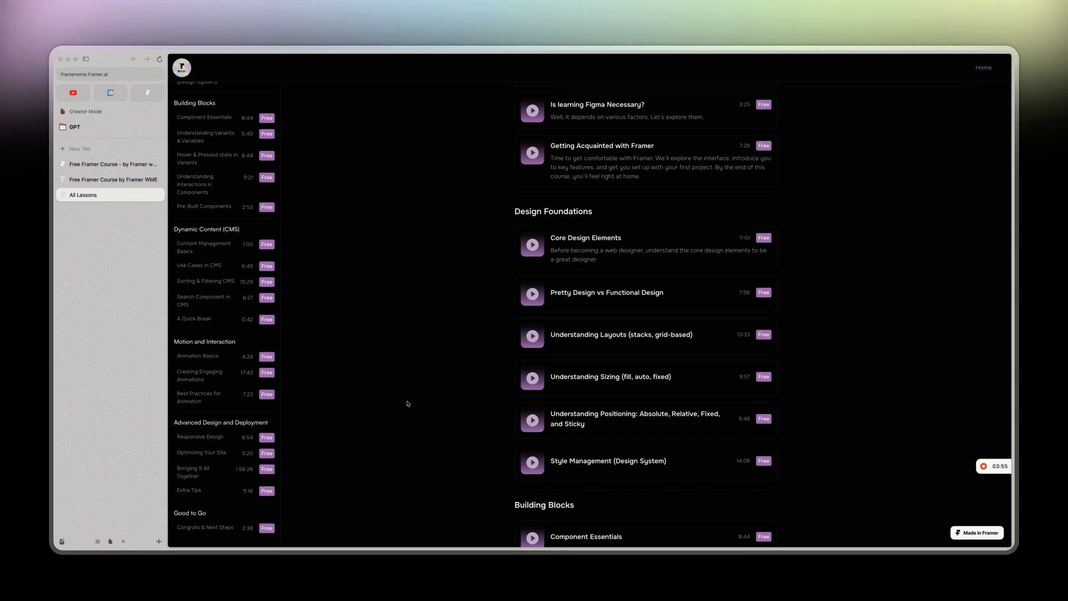
Scroll to the top of All Lessons, then down to the 'in-between' Letter signup footer
scroll("up", 3)
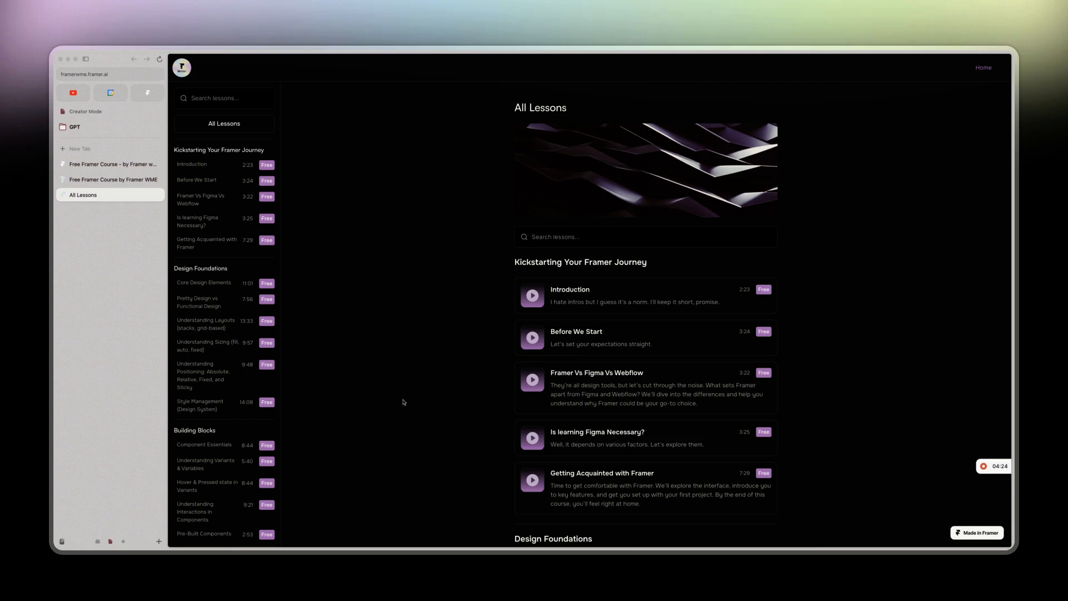
scroll("down", 3)
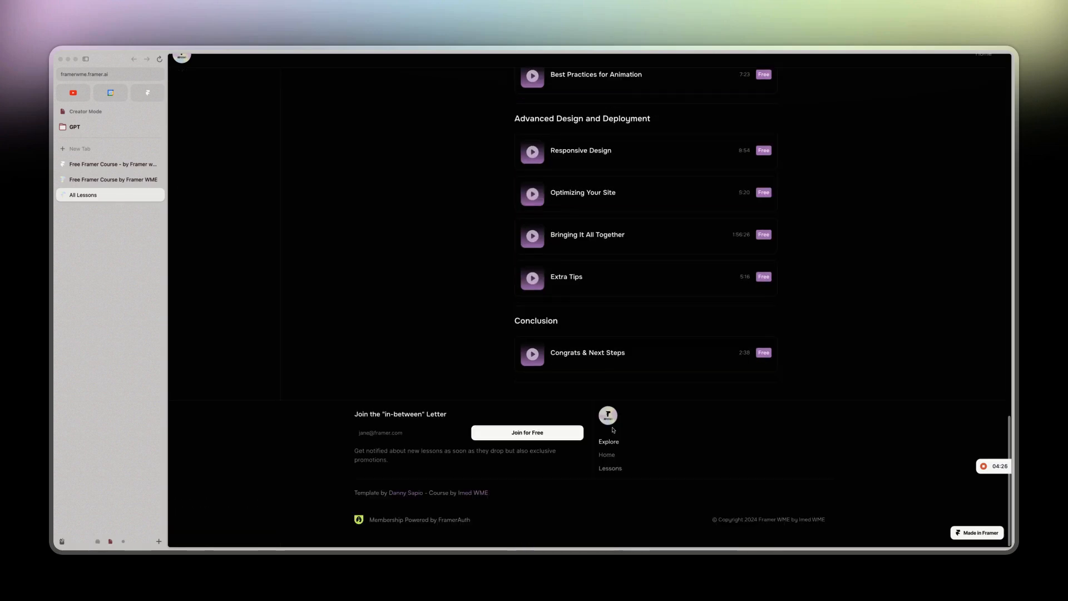